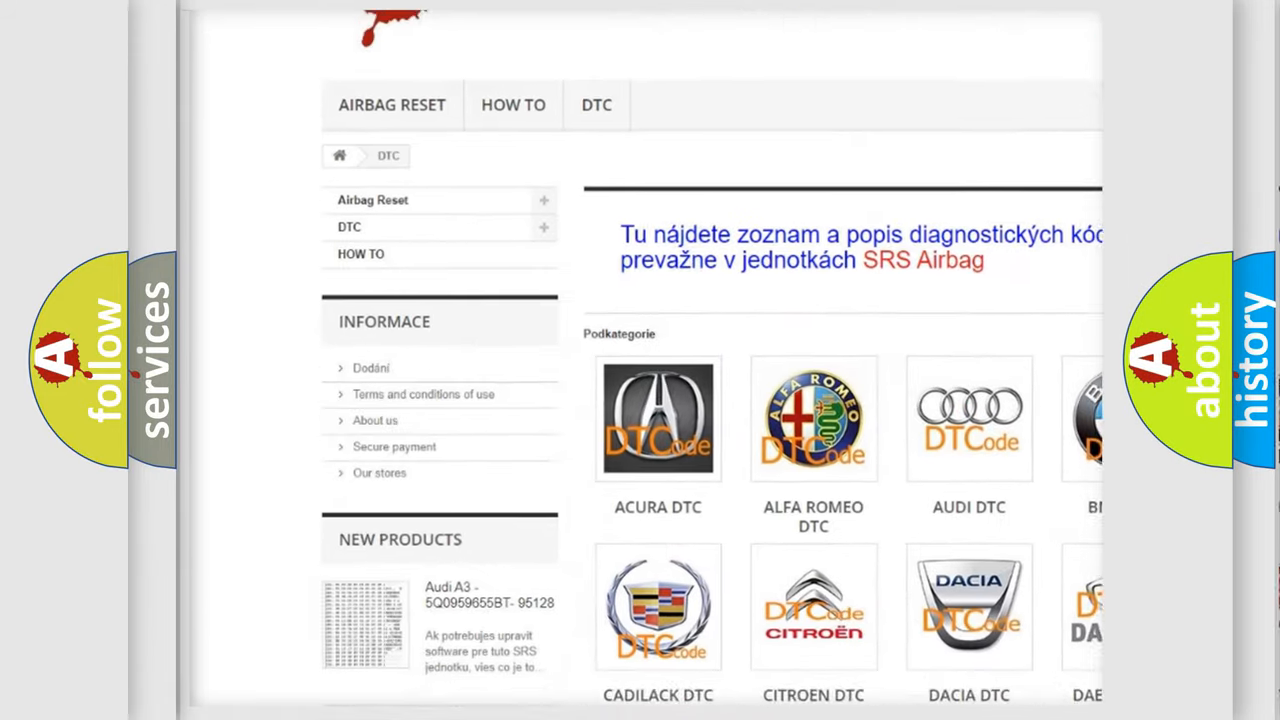
scroll(down, 3)
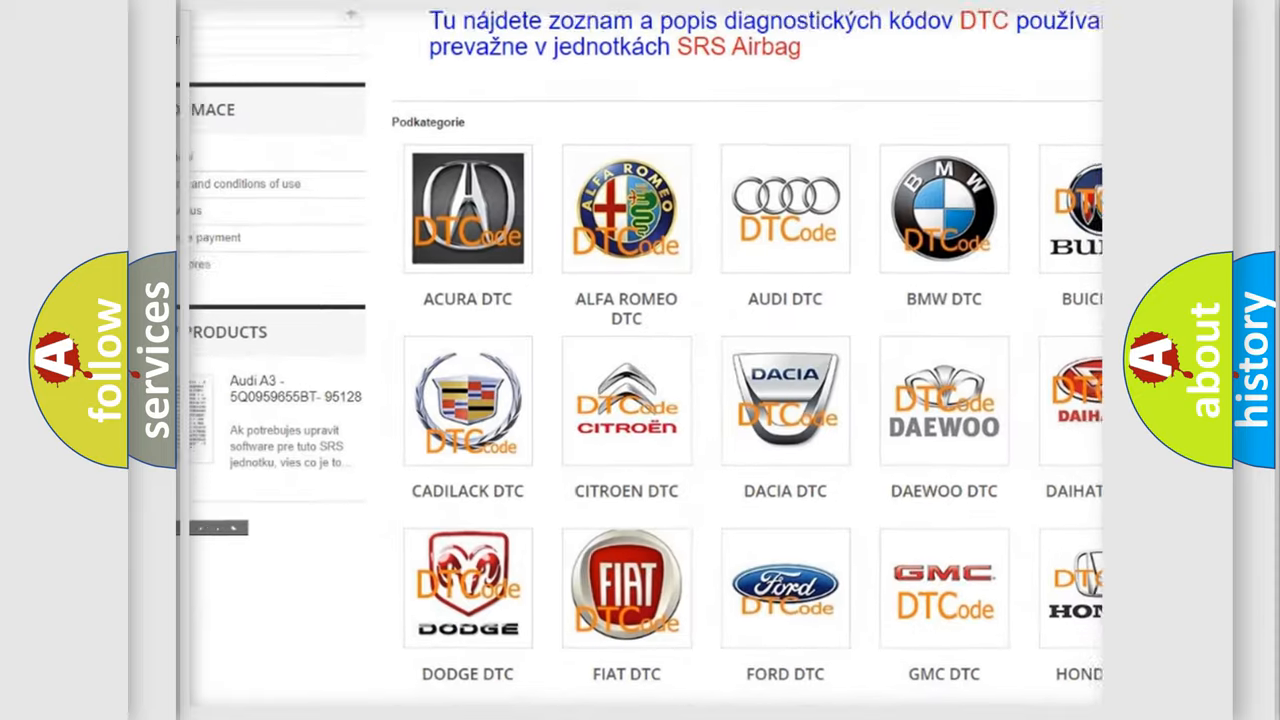
scroll(down, 3)
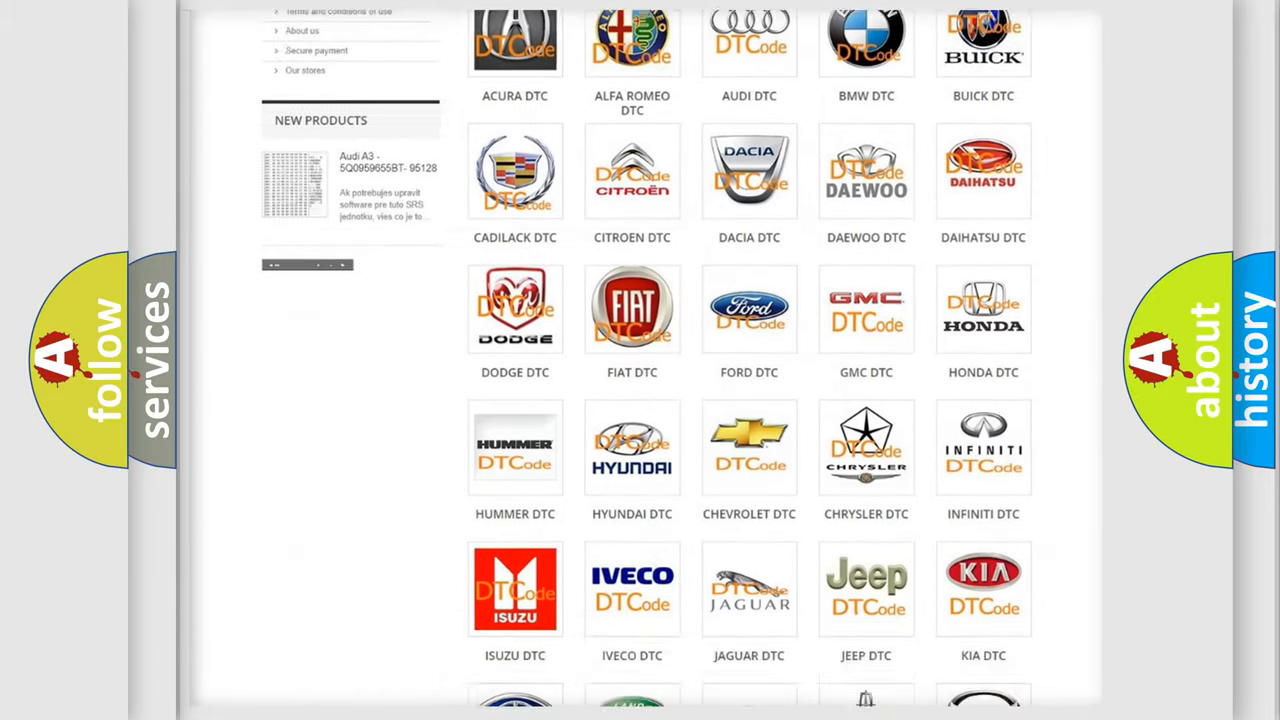
scroll(down, 3)
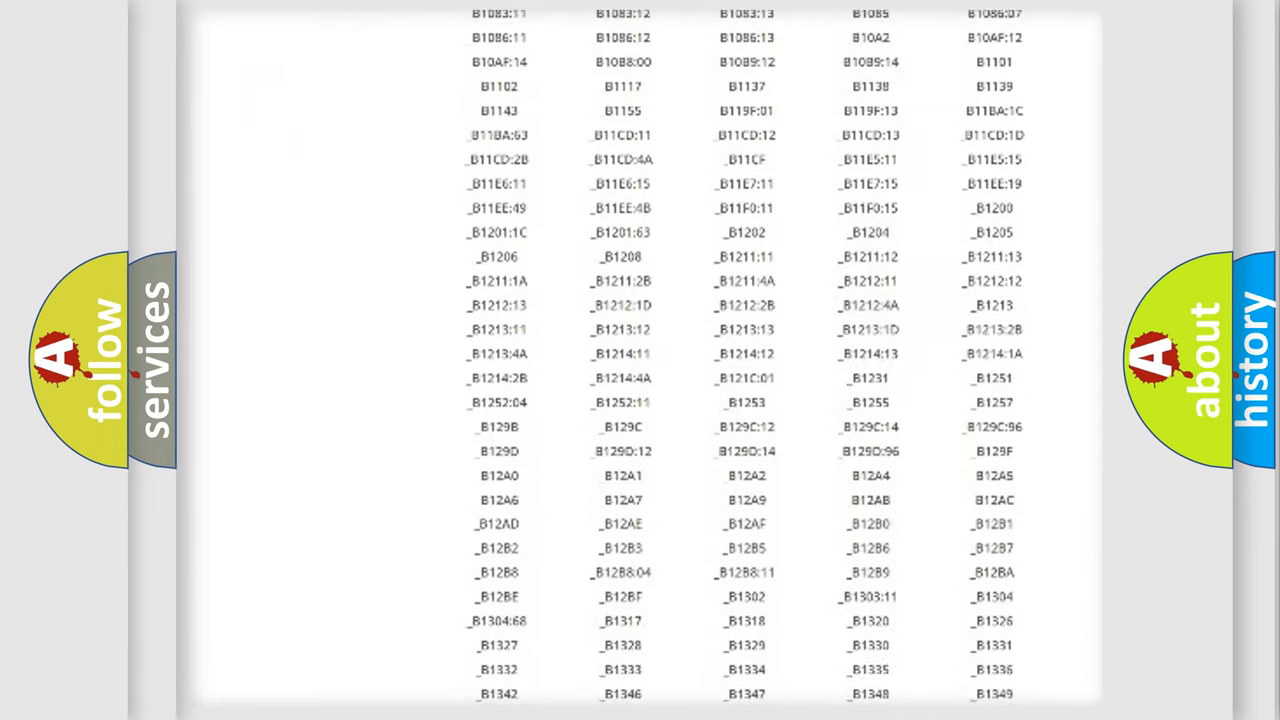
scroll(down, 3)
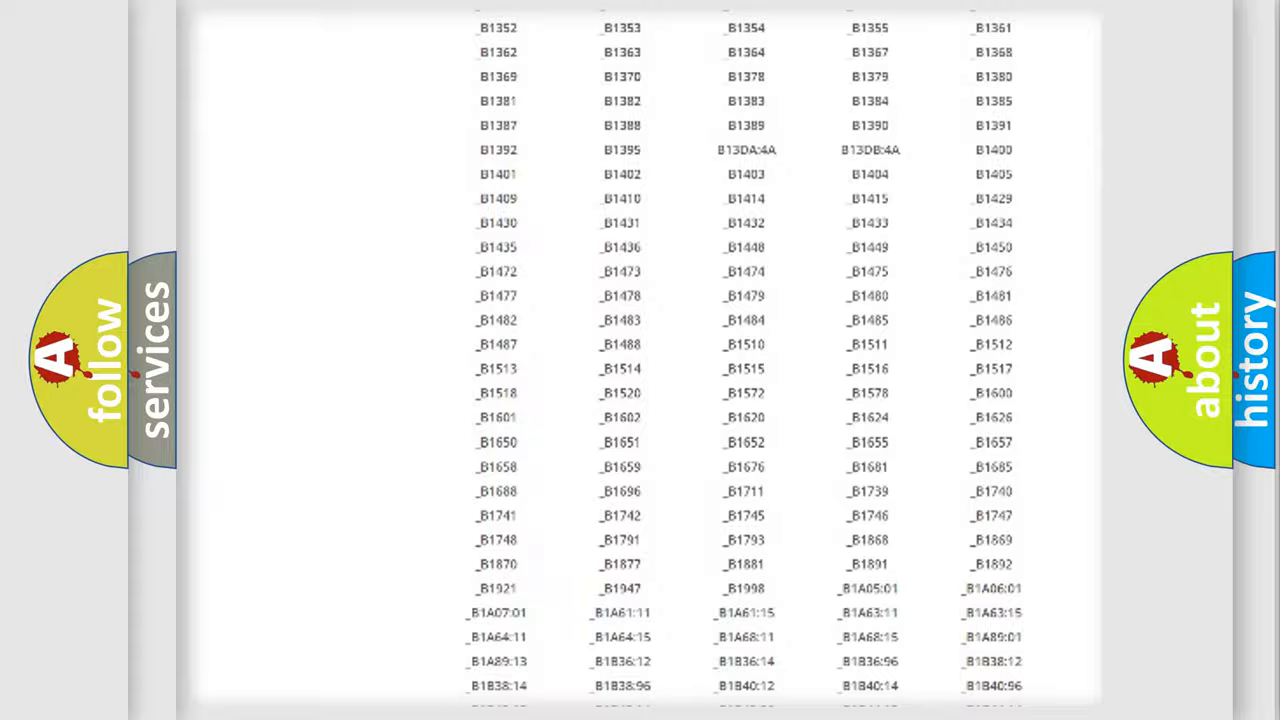